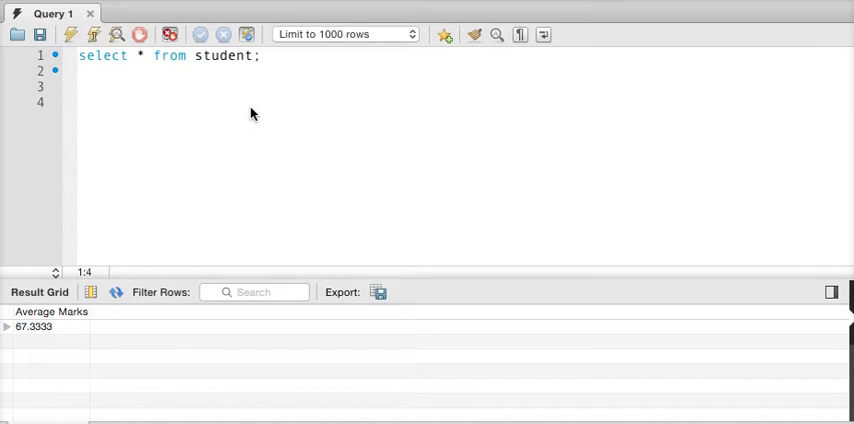
# - Run select * from student so the grid lists every student row
pyautogui.click(252, 108)
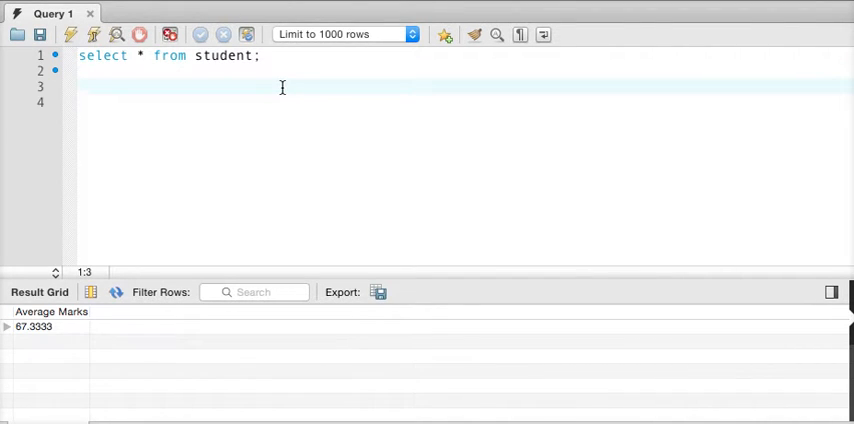
pyautogui.moveTo(268, 58)
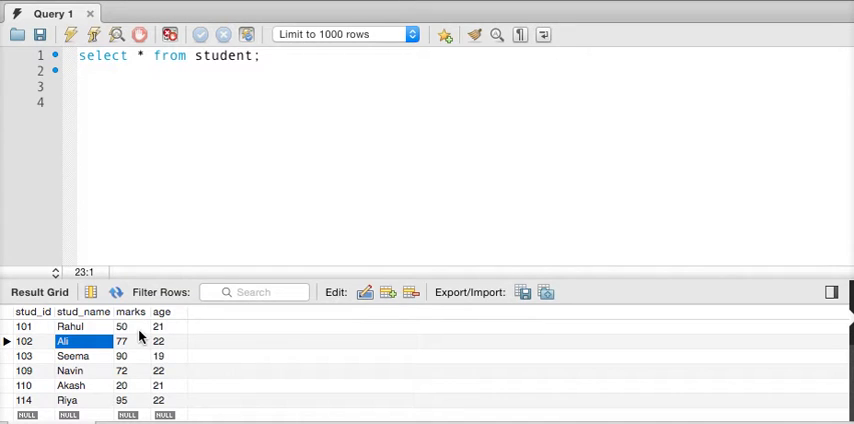
# - Write a second query select * from student on line 4
pyautogui.click(124, 368)
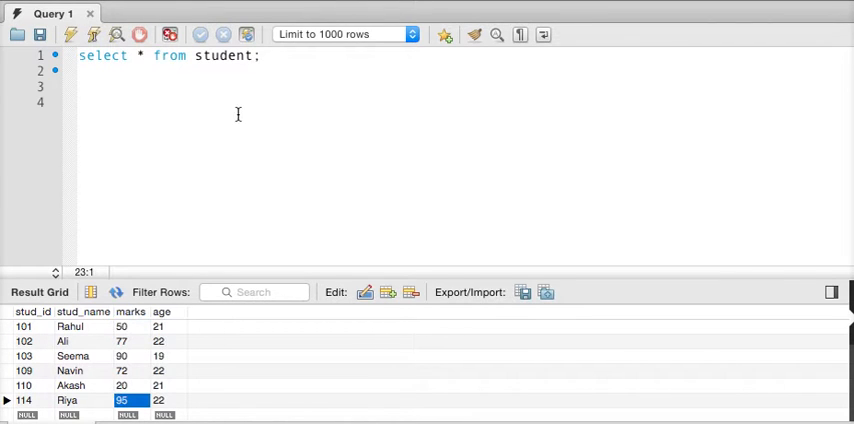
pyautogui.write('select *')
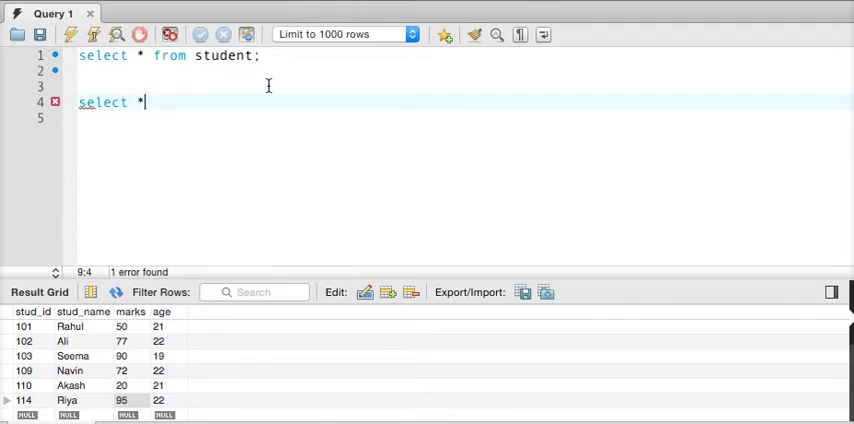
pyautogui.write('from student')
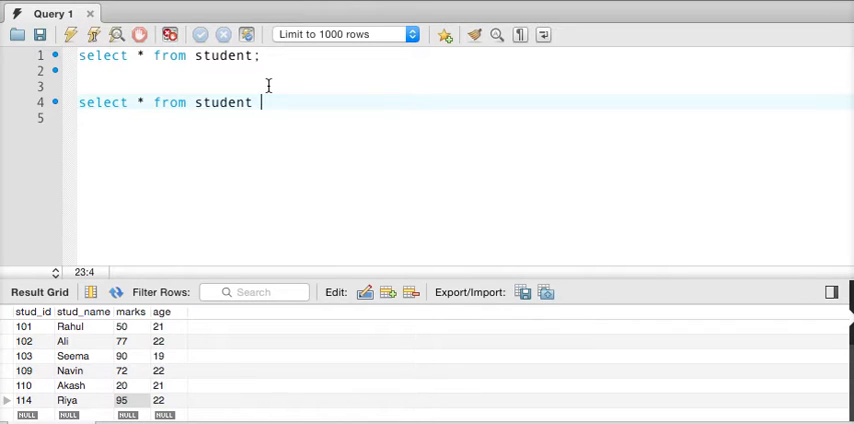
pyautogui.moveTo(286, 110)
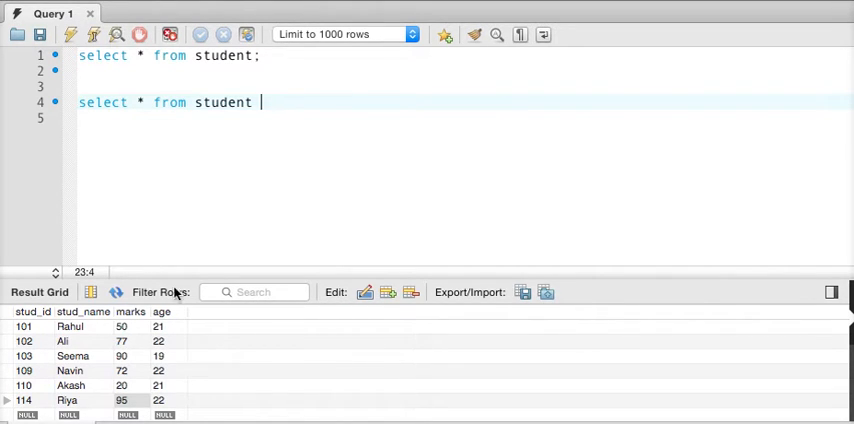
pyautogui.moveTo(120, 350)
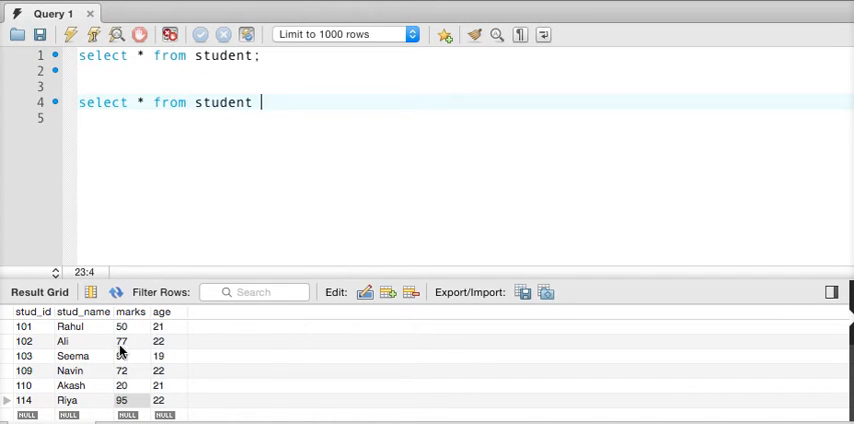
# - Extend the line 4 query to order by marks and run it, listing lowest to highest
pyautogui.write('where')
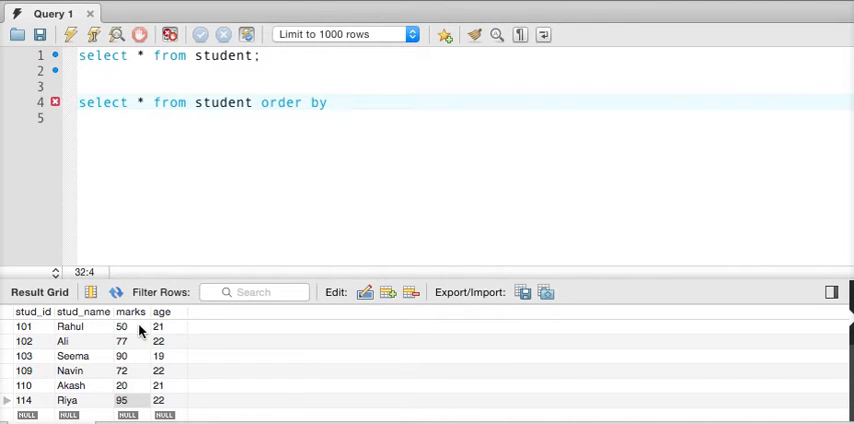
pyautogui.write('marks;')
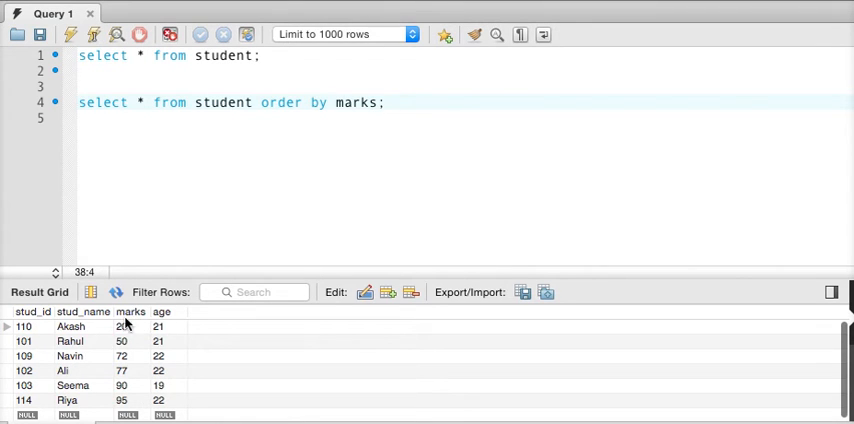
pyautogui.moveTo(88, 380)
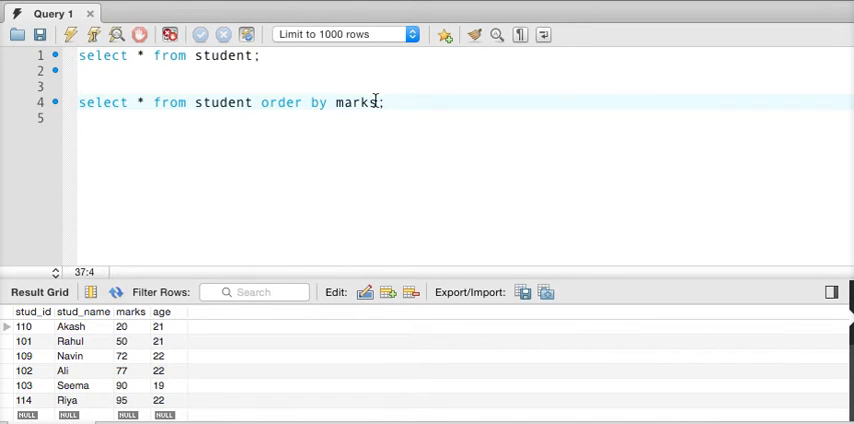
# - Sort the students by age, then change the clause back to order by marks
pyautogui.write('age')
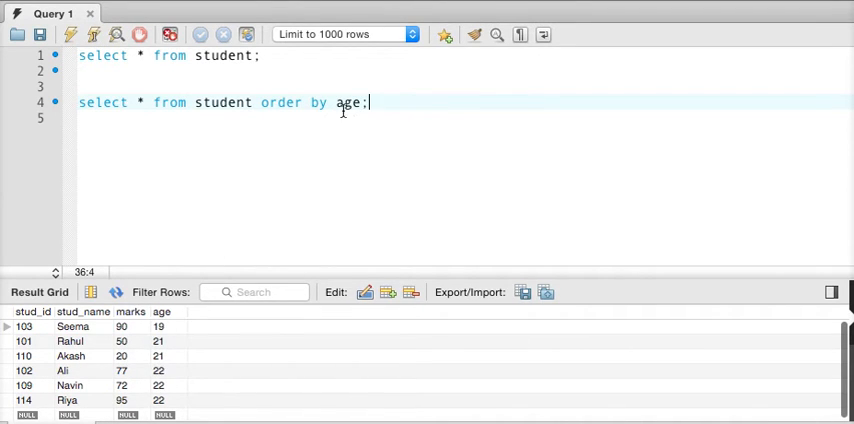
pyautogui.press('Backspace')
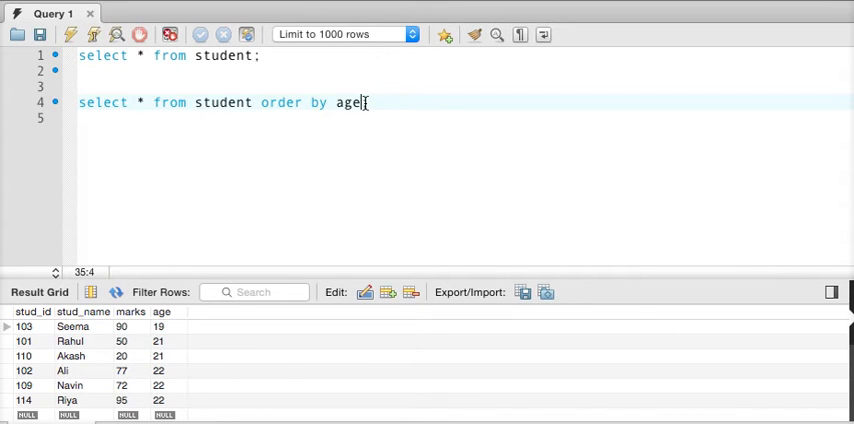
pyautogui.write('marks ;')
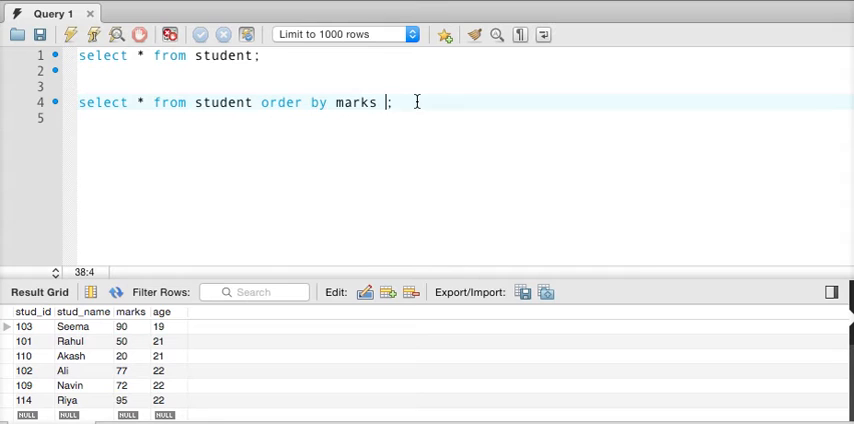
pyautogui.moveTo(218, 168)
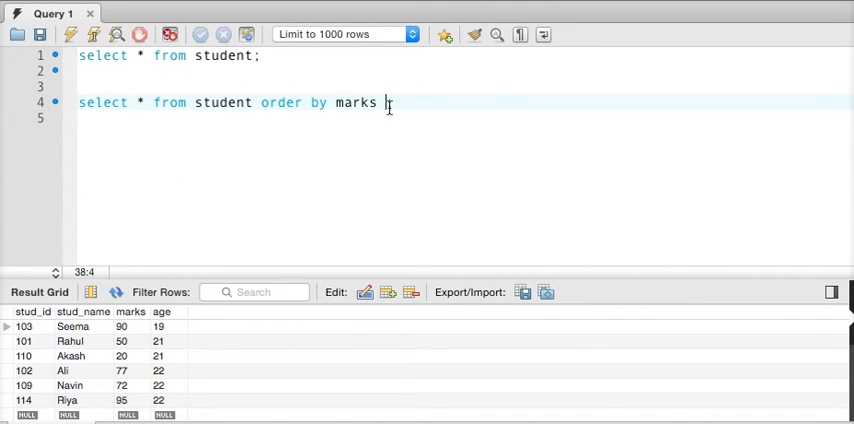
# - Order by marks desc and run it, listing students from 95 marks down to 20
pyautogui.write('d')
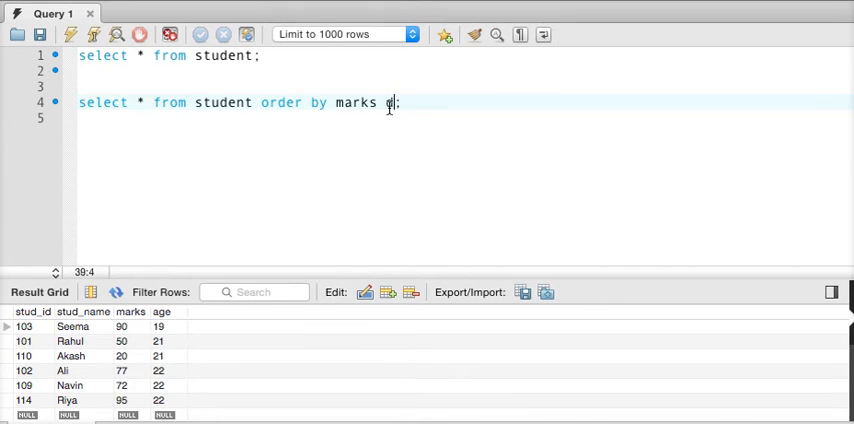
pyautogui.write('esc')
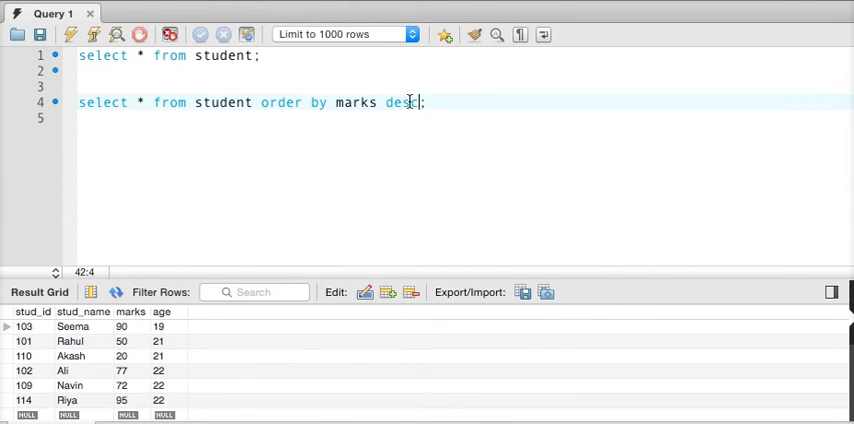
pyautogui.click(96, 36)
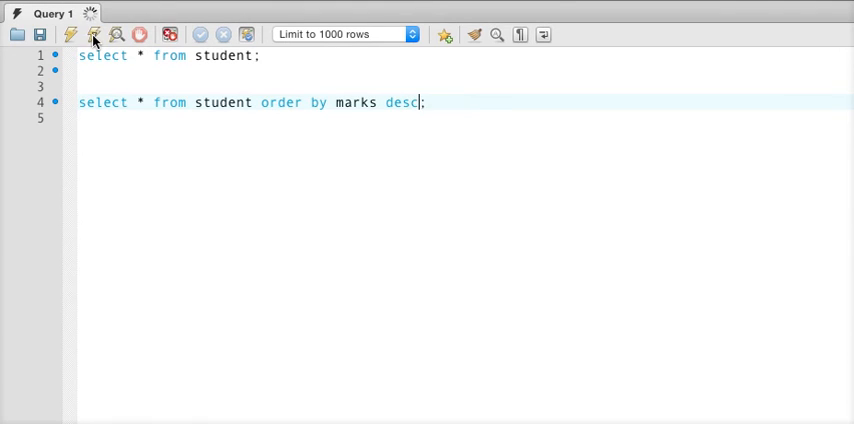
pyautogui.click(94, 34)
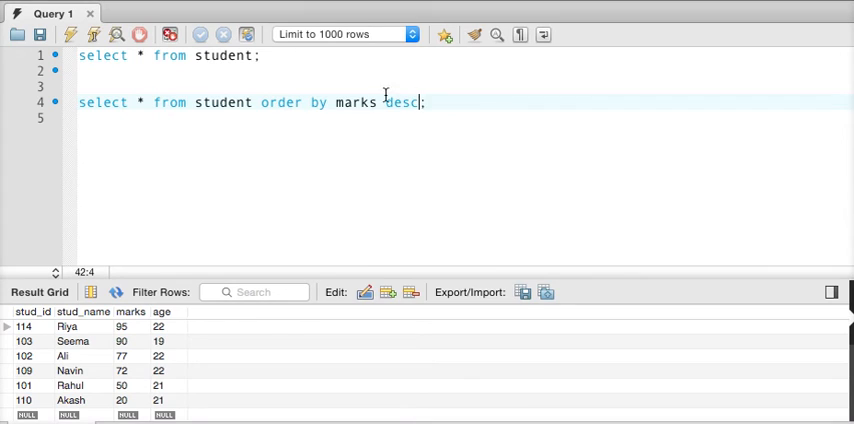
pyautogui.moveTo(348, 104)
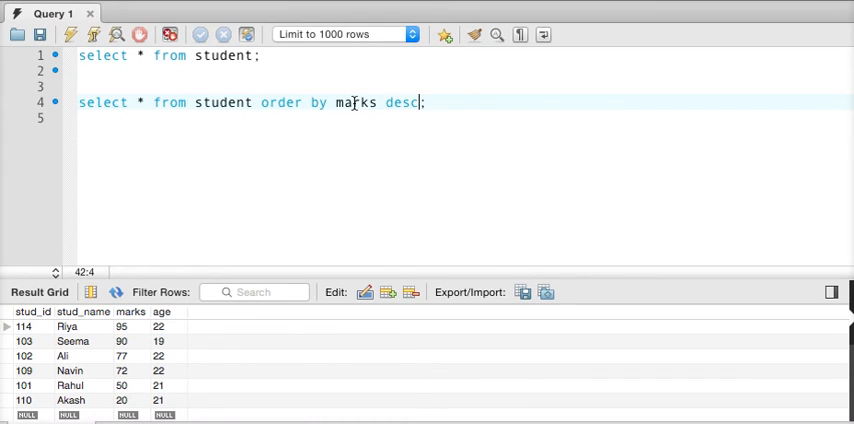